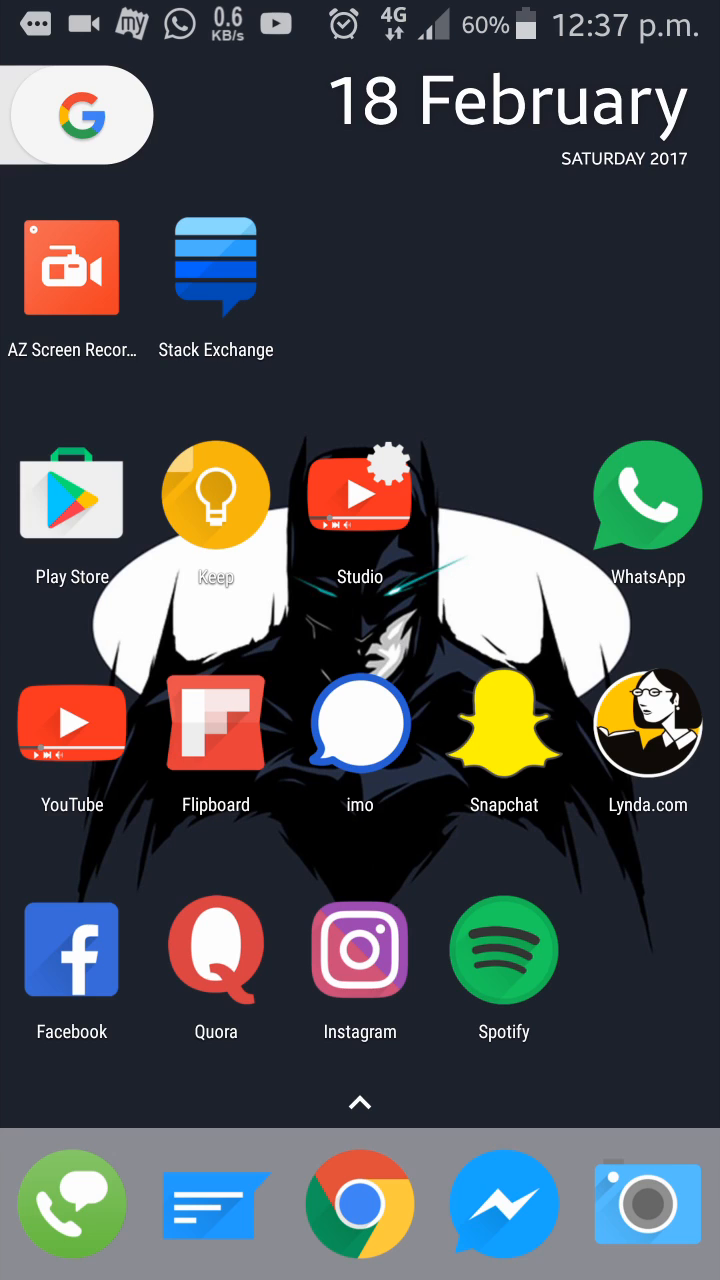
- Launch WhatsApp from the home screen to reach the TMT group's info page
left_click(648, 497)
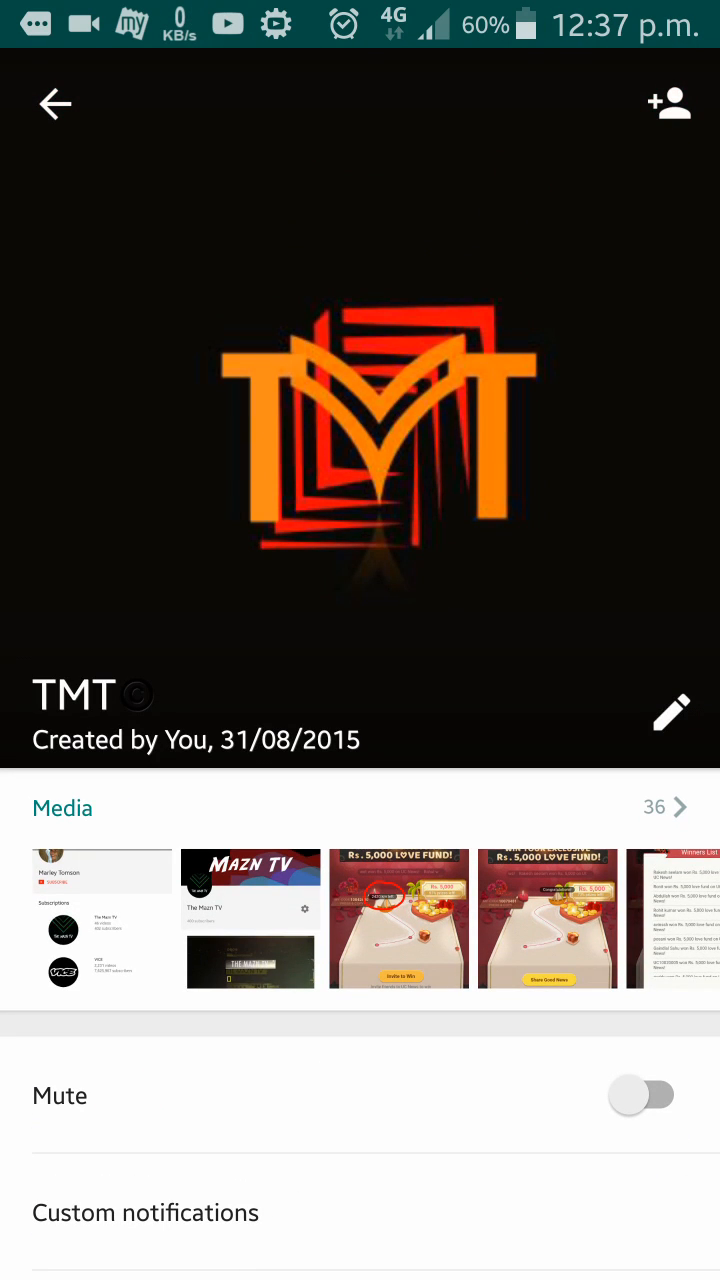
- Bring up the TMT group's Invite via link options and copy the link
left_click(668, 102)
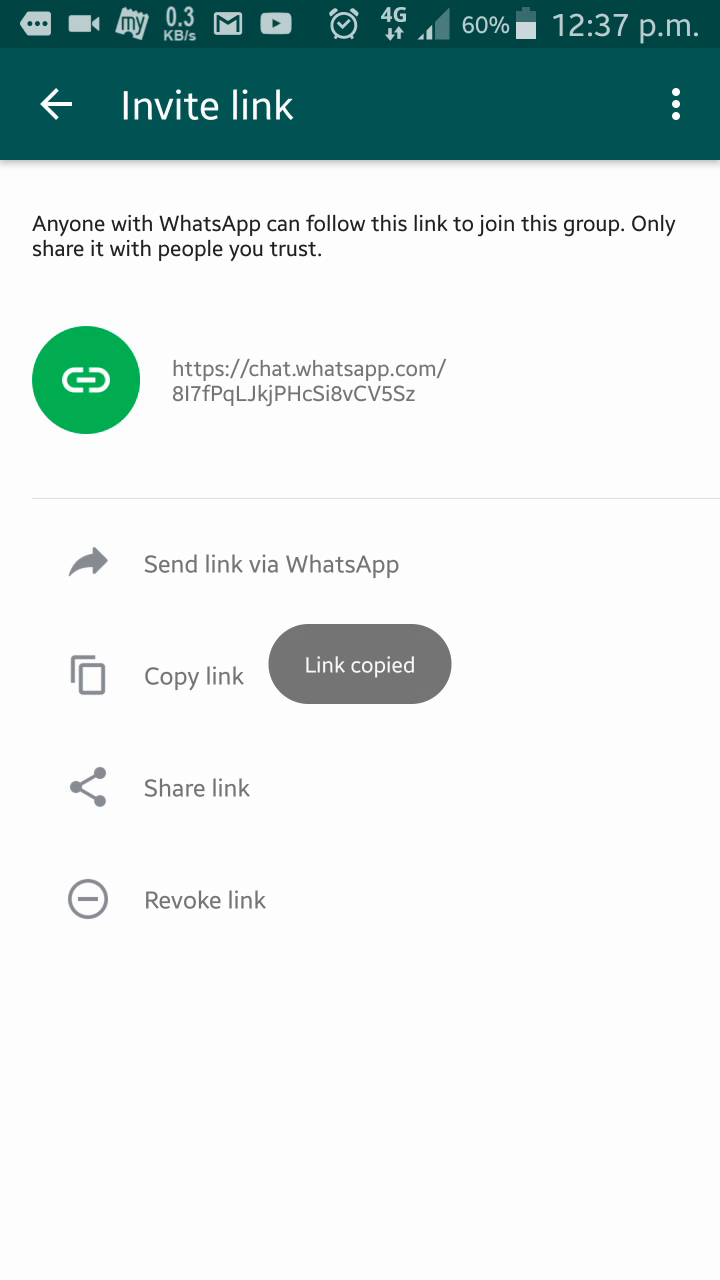
left_click(194, 676)
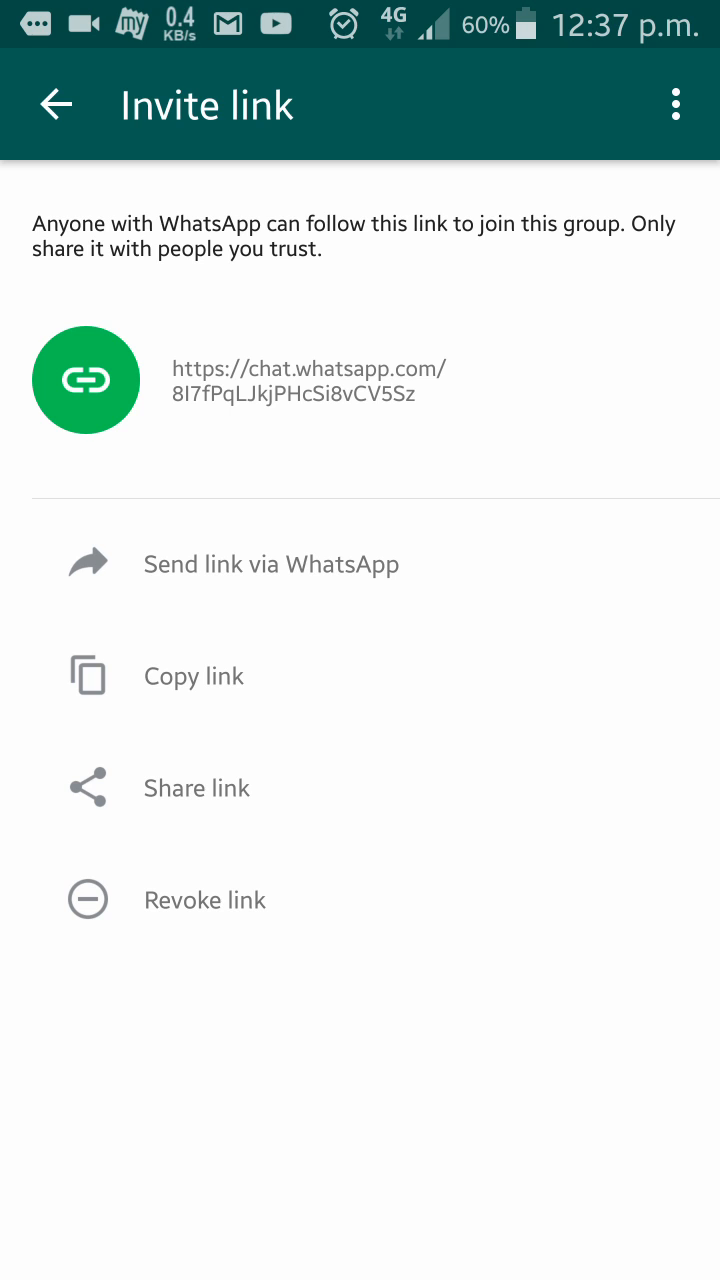
left_click(204, 899)
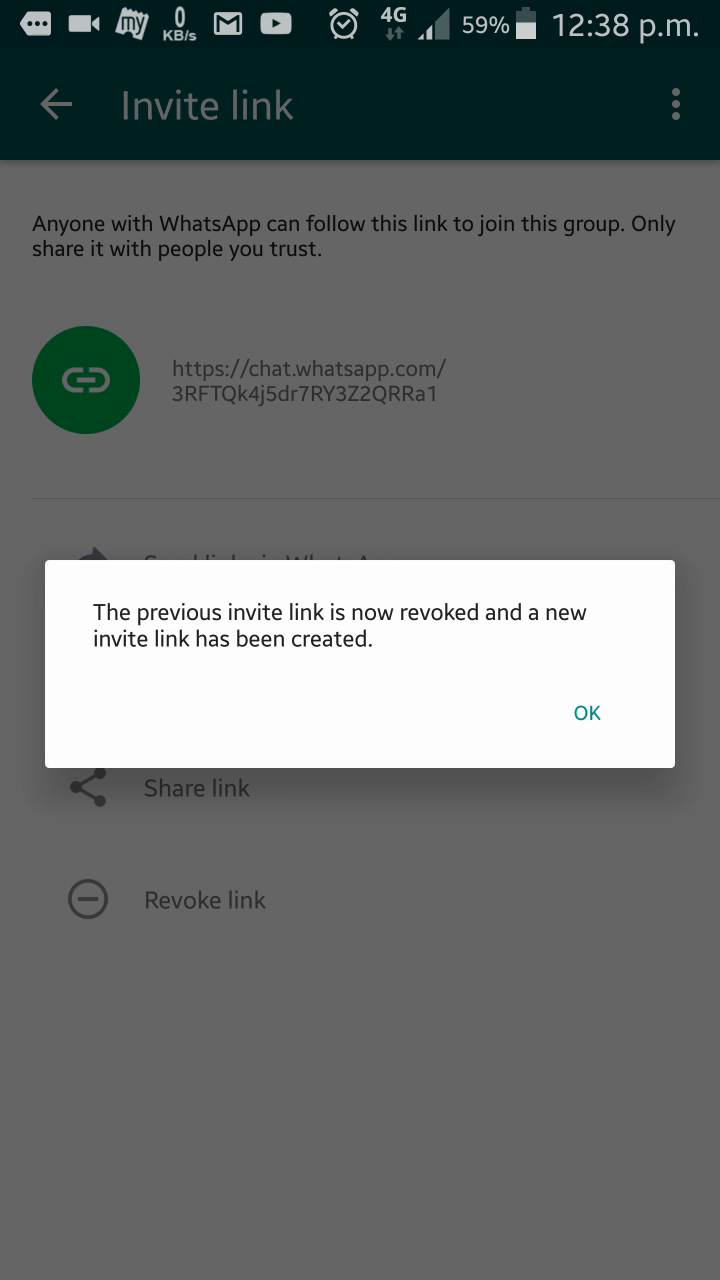
- Acknowledge the notice that a new TMT invite link replaced the revoked one
left_click(586, 712)
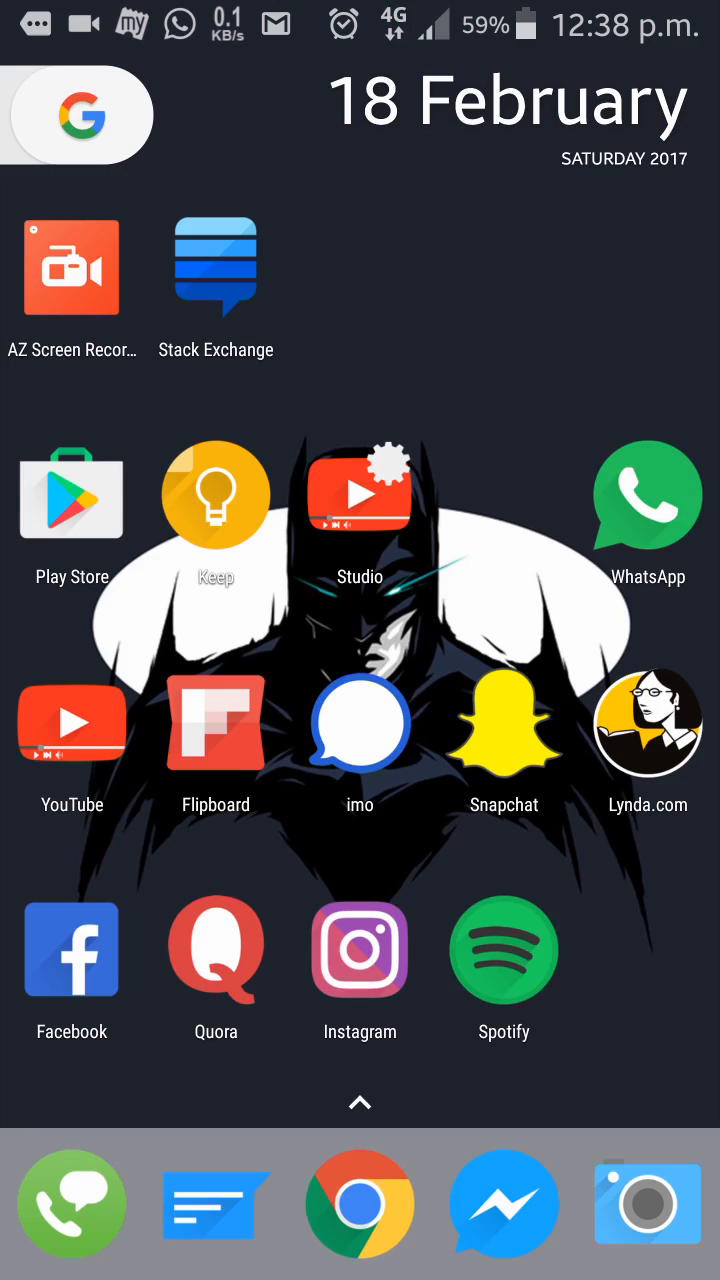
- Show the app drawer scrolled to the end of the alphabetical app list
left_click(359, 1103)
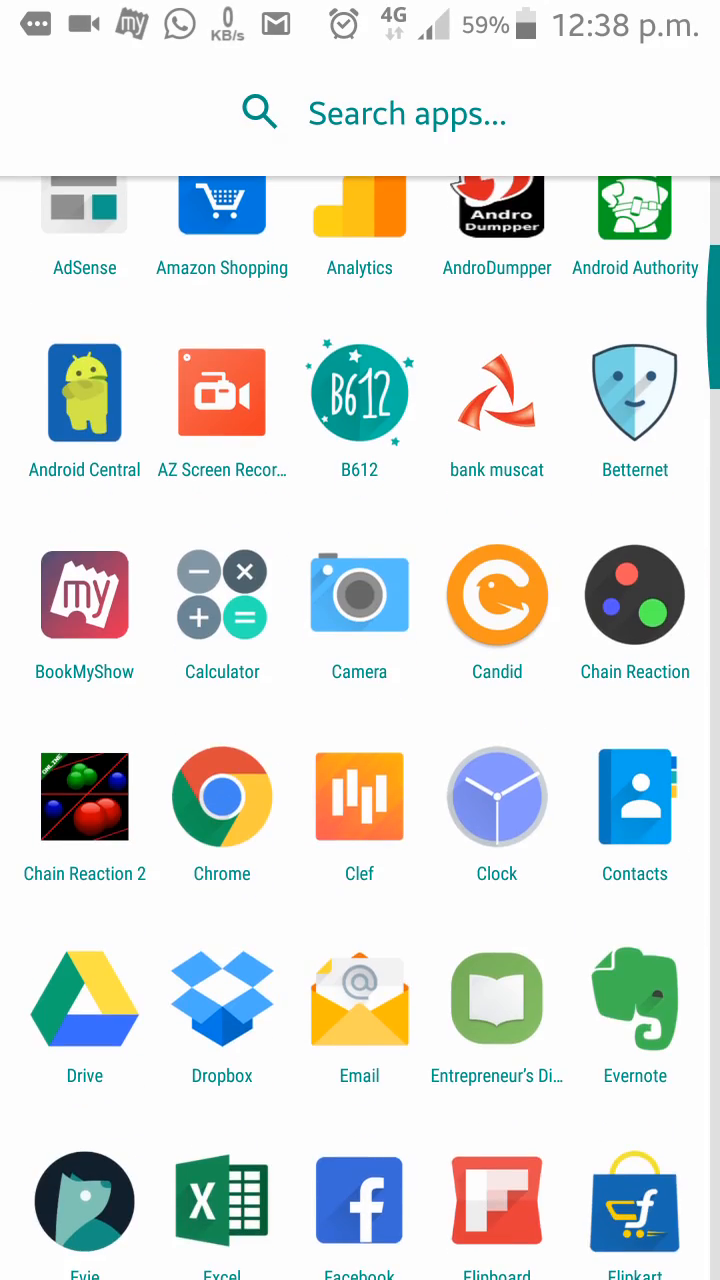
scroll("down", 3)
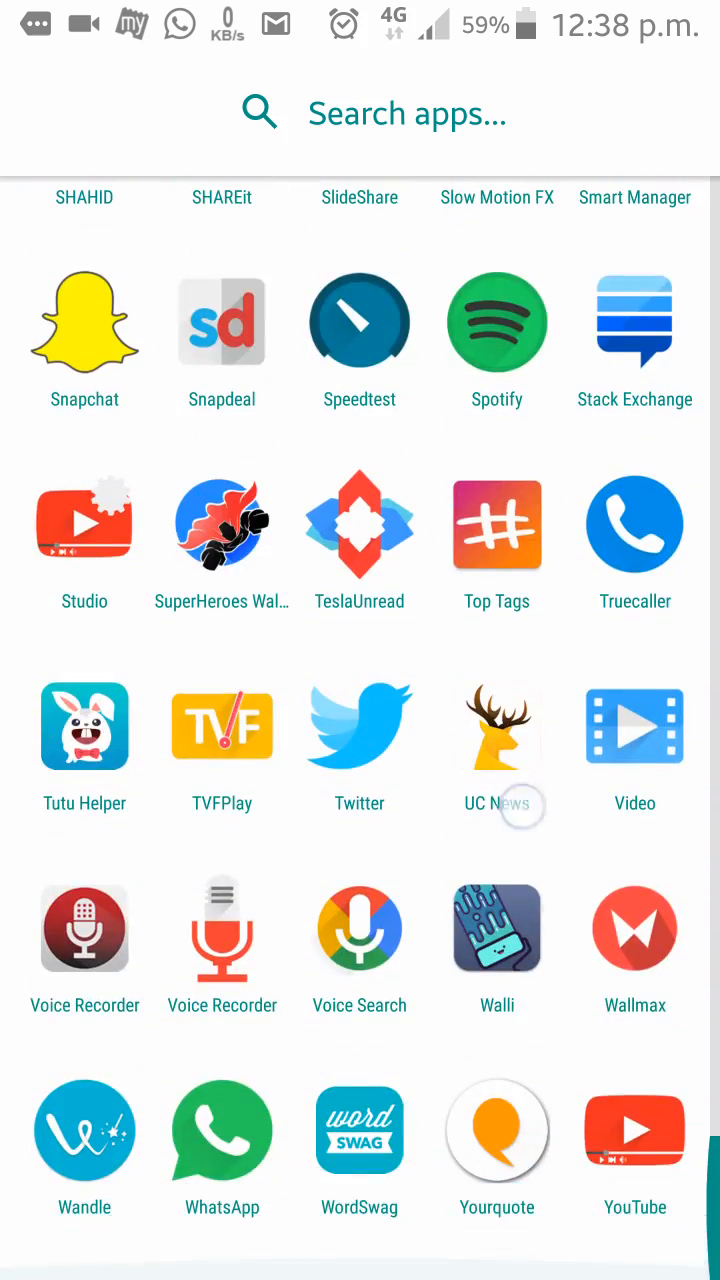